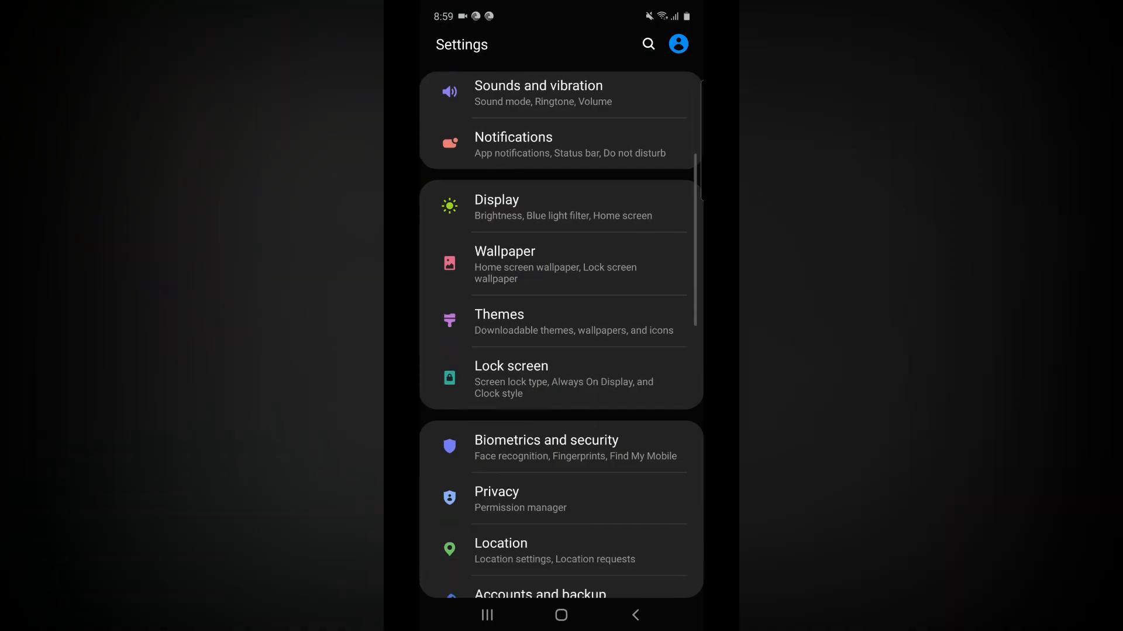
Scroll down Settings and open Device care, showing the 96/100 score
scroll("down", 3)
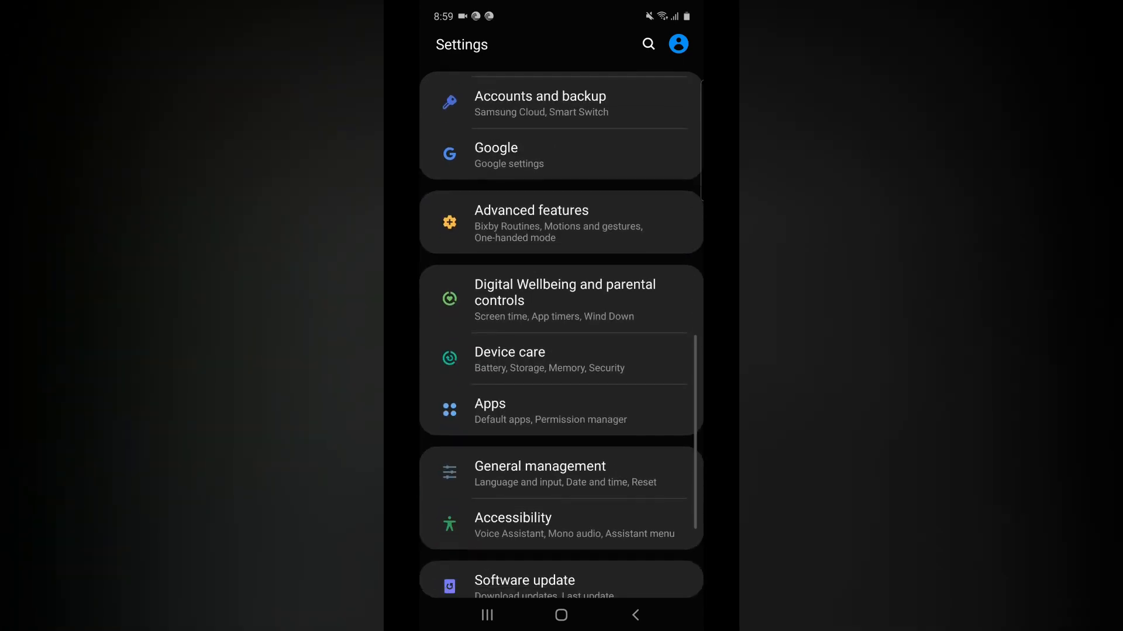
scroll("down", 3)
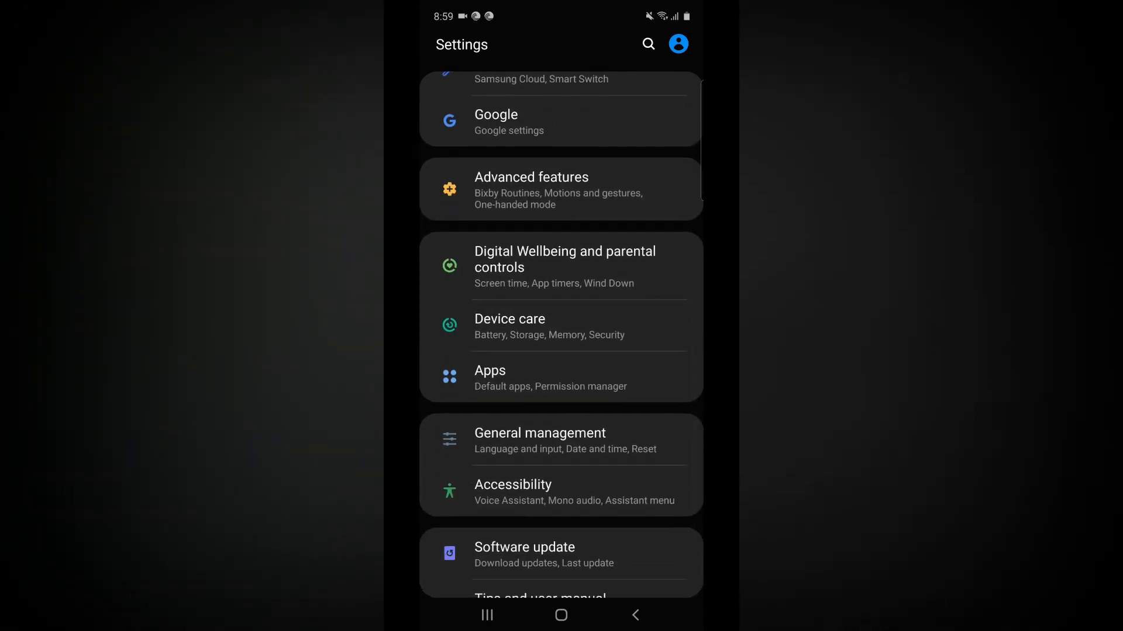
left_click(509, 319)
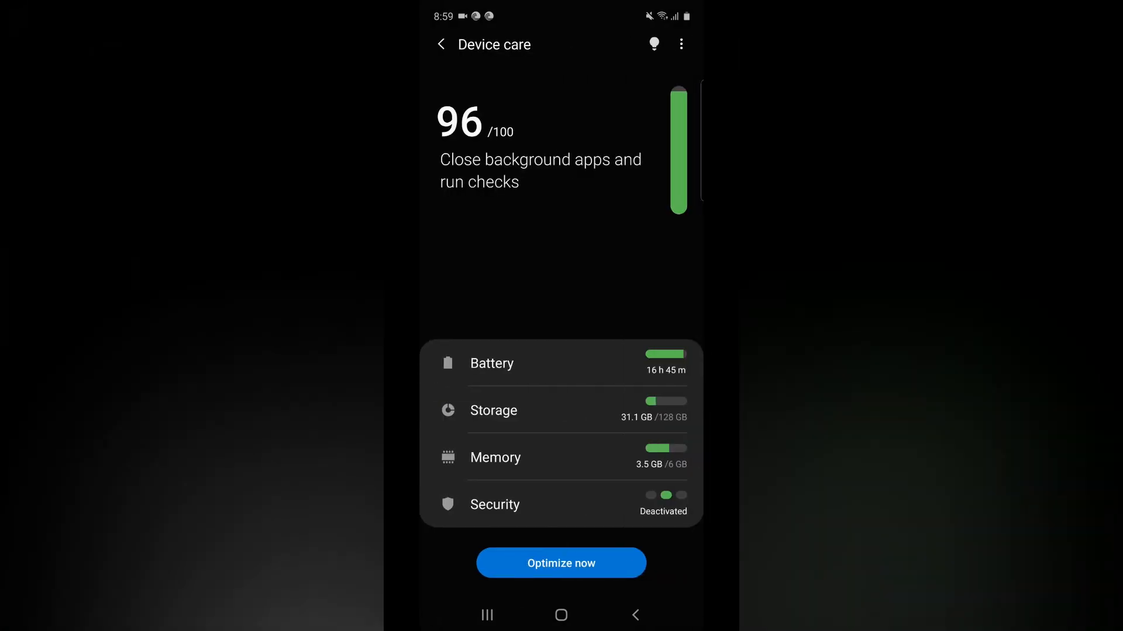
Go through Storage and Internal storage to the apps list sorted by size
left_click(493, 411)
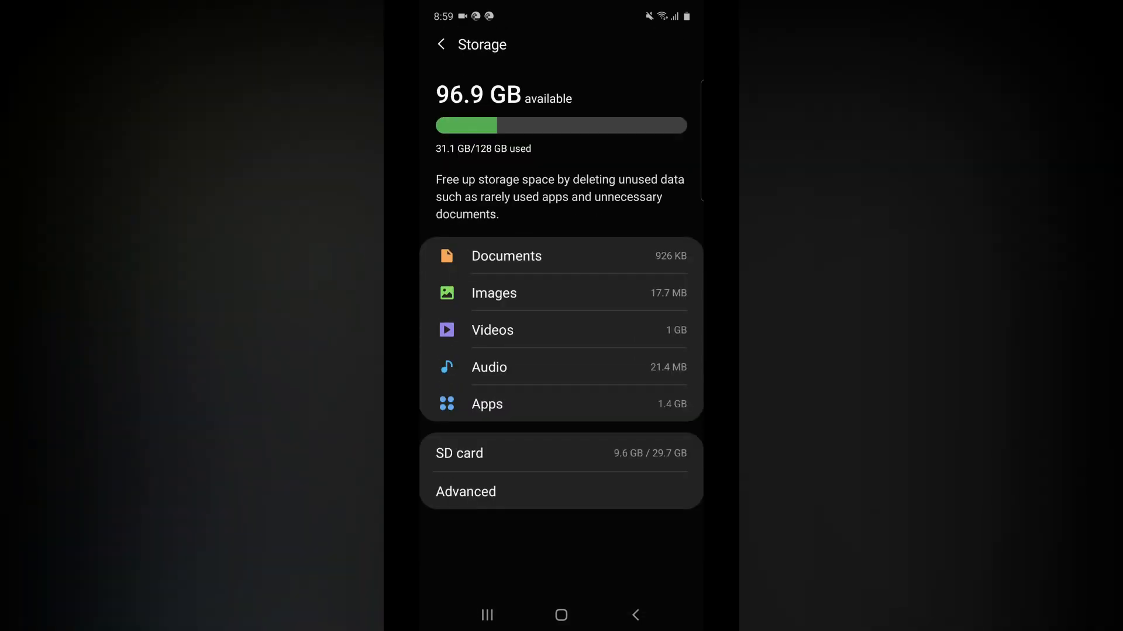
left_click(465, 492)
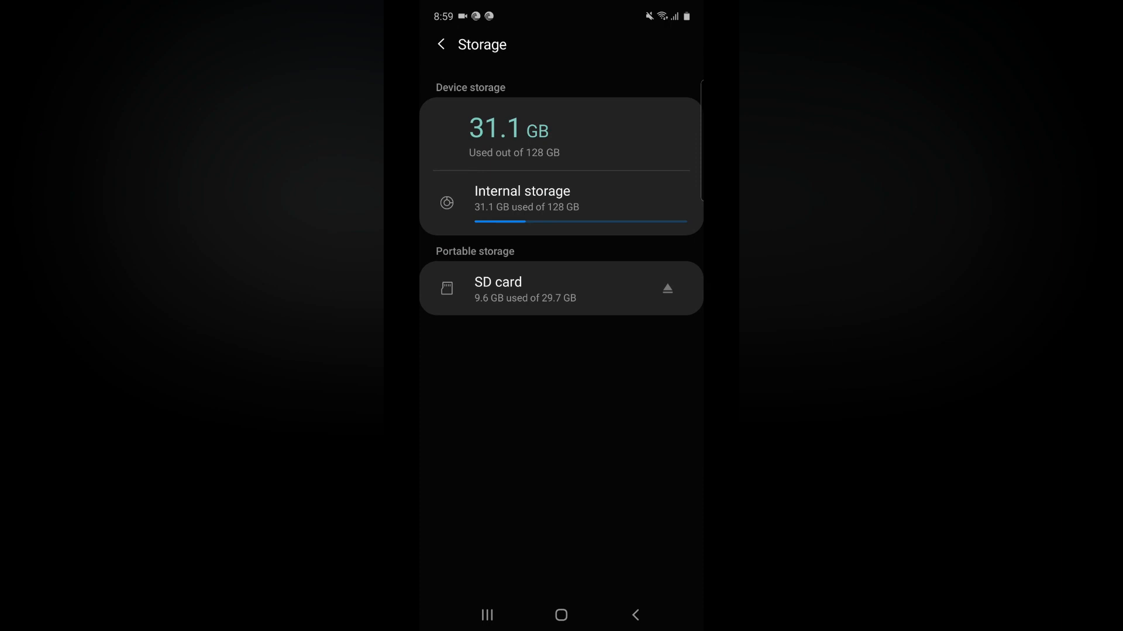
left_click(522, 197)
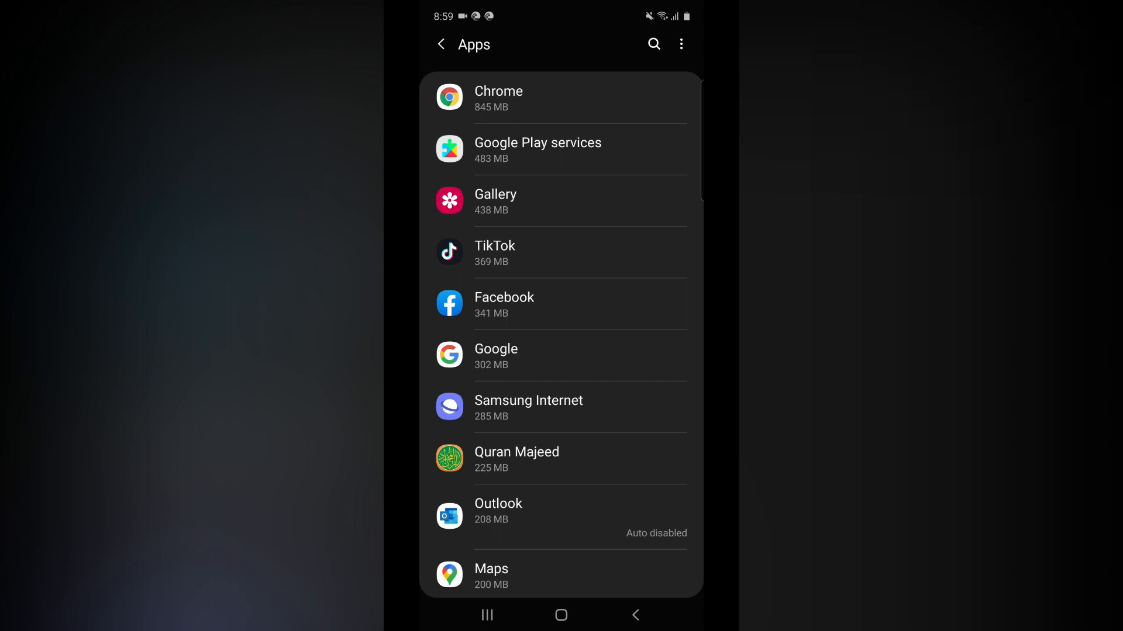
Scroll the apps list and open Amazon Shopping's storage details (154 MB total)
scroll("down", 3)
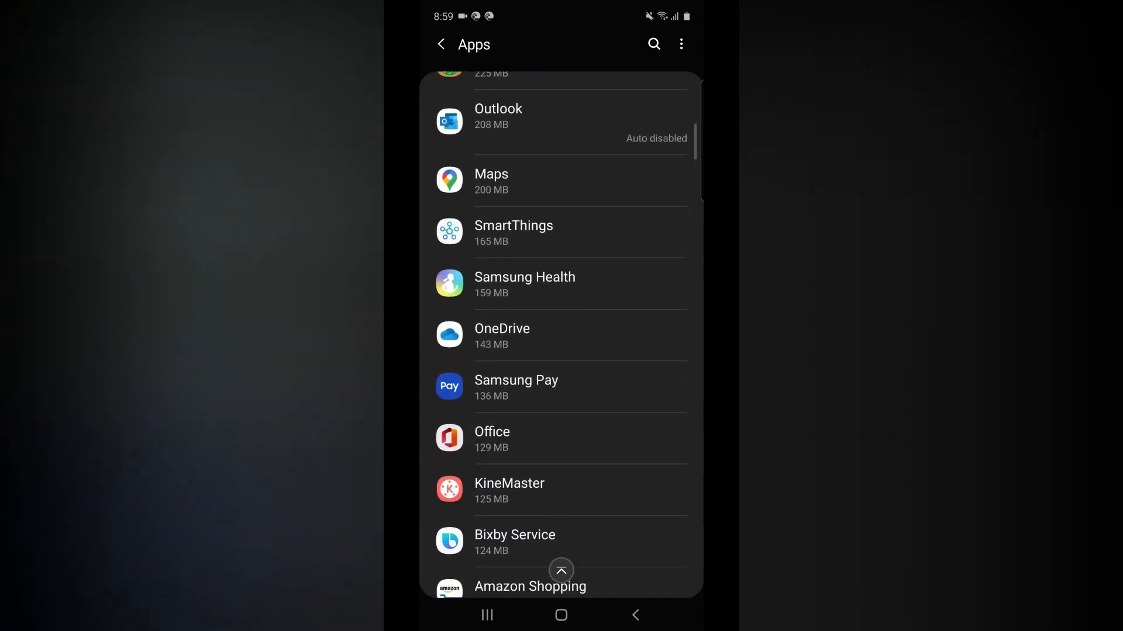
scroll("down", 3)
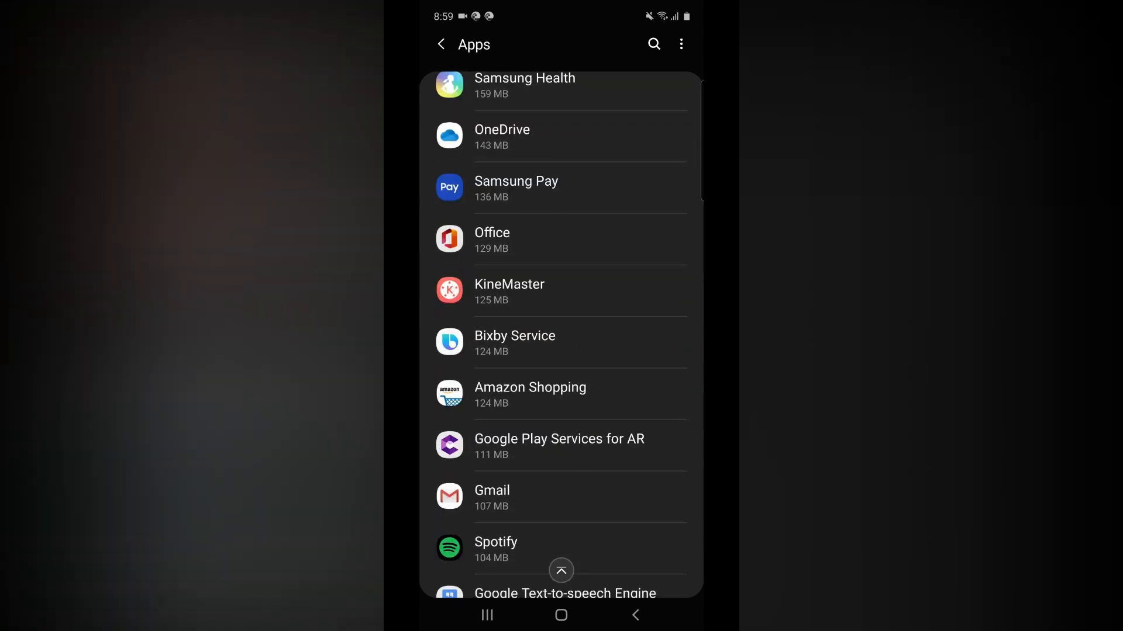
left_click(530, 395)
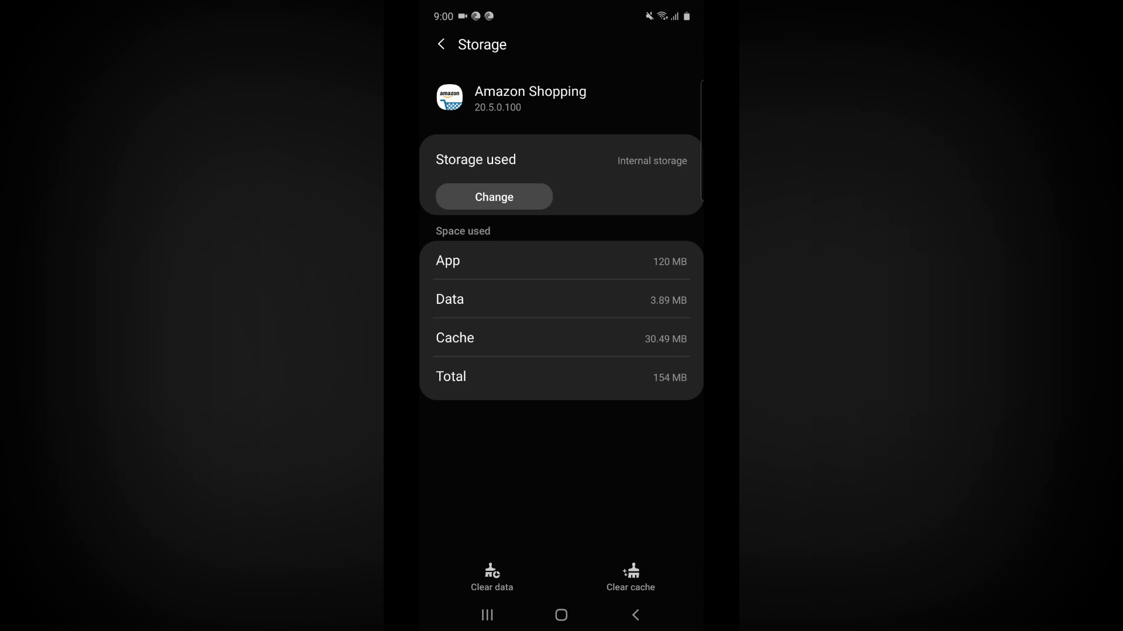
Change Amazon Shopping's storage location to the SD card and confirm the move
left_click(494, 196)
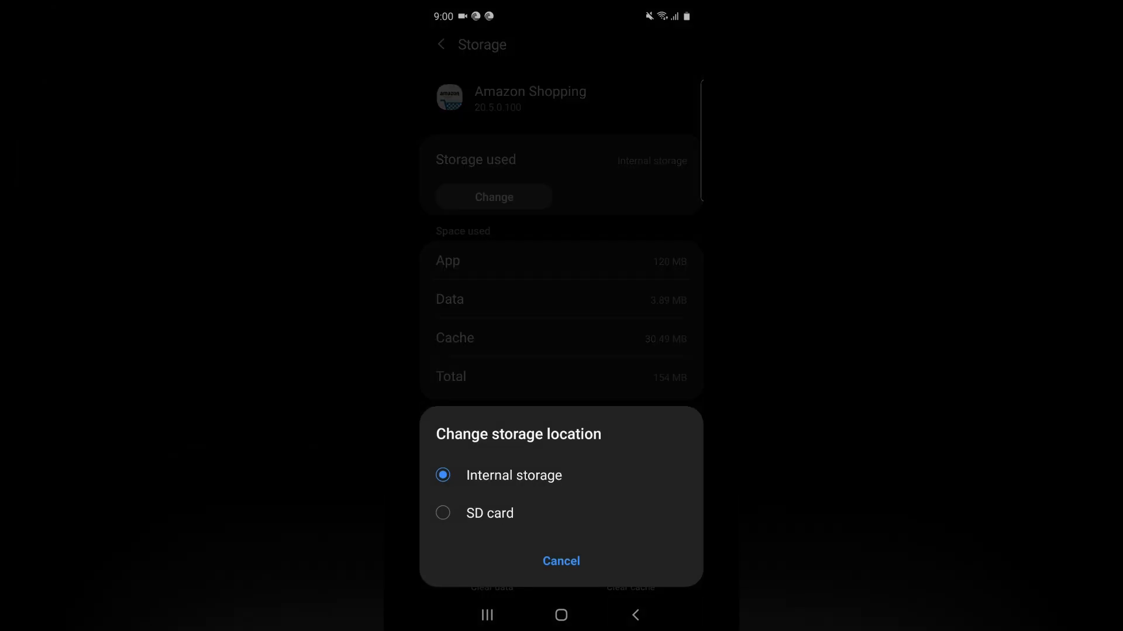
left_click(560, 561)
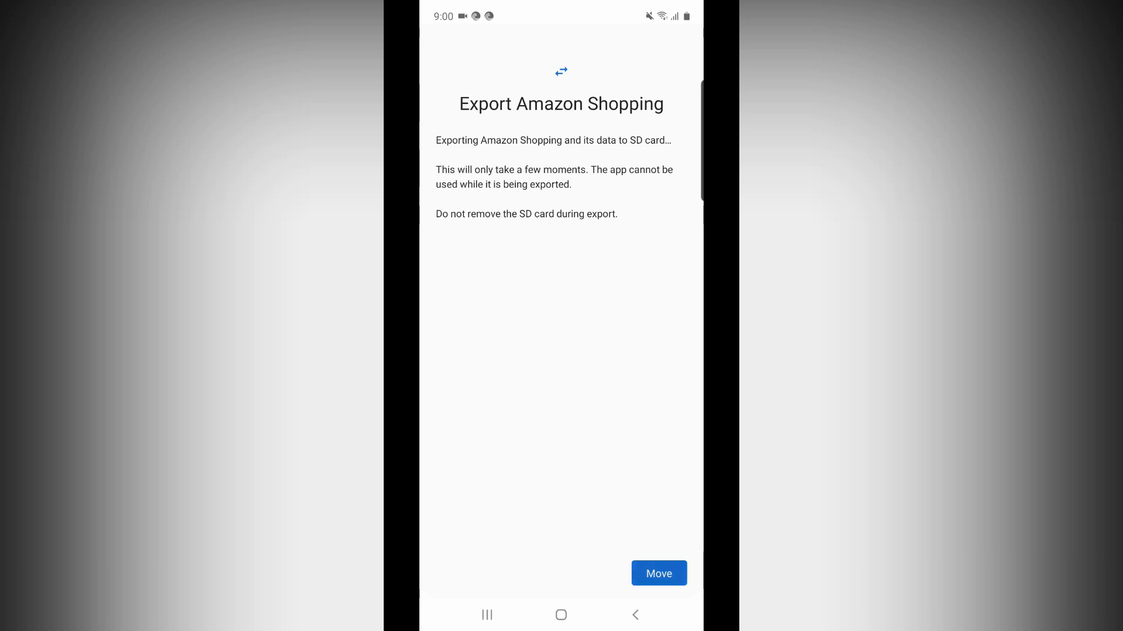
left_click(659, 573)
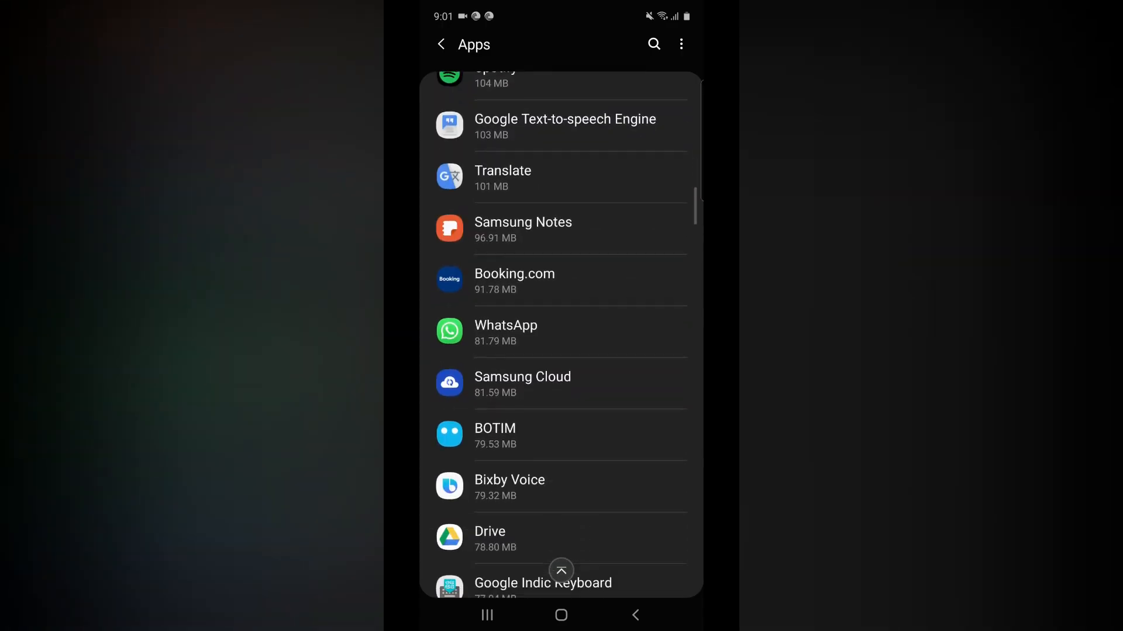
Open the SD card's apps list, showing Amazon Shopping at 146 MB
scroll("down", 3)
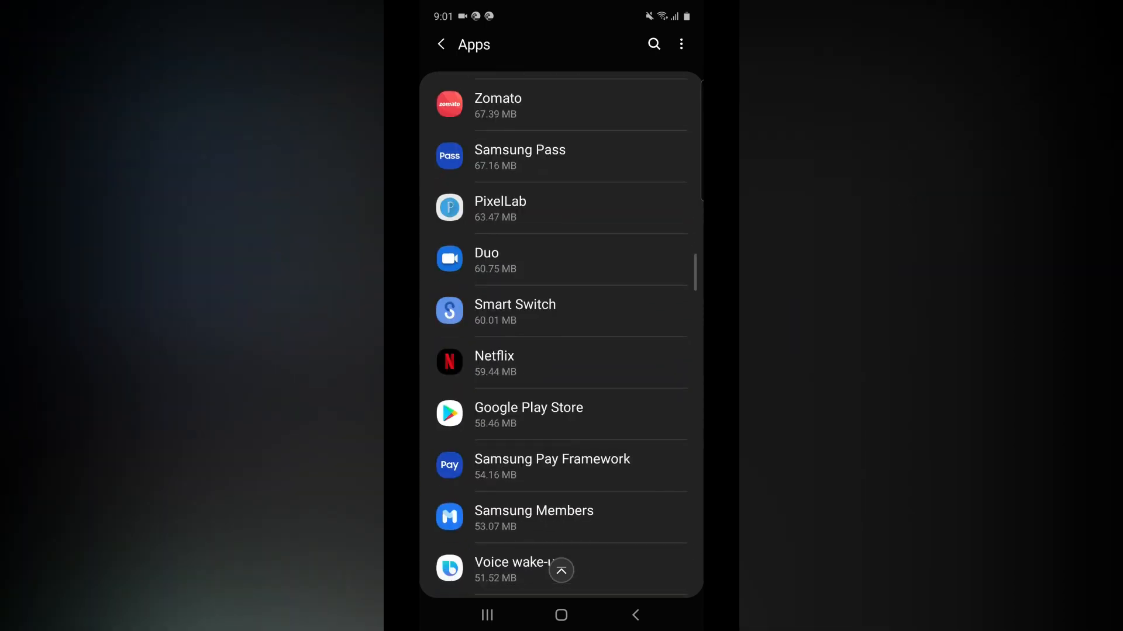
scroll("down", 3)
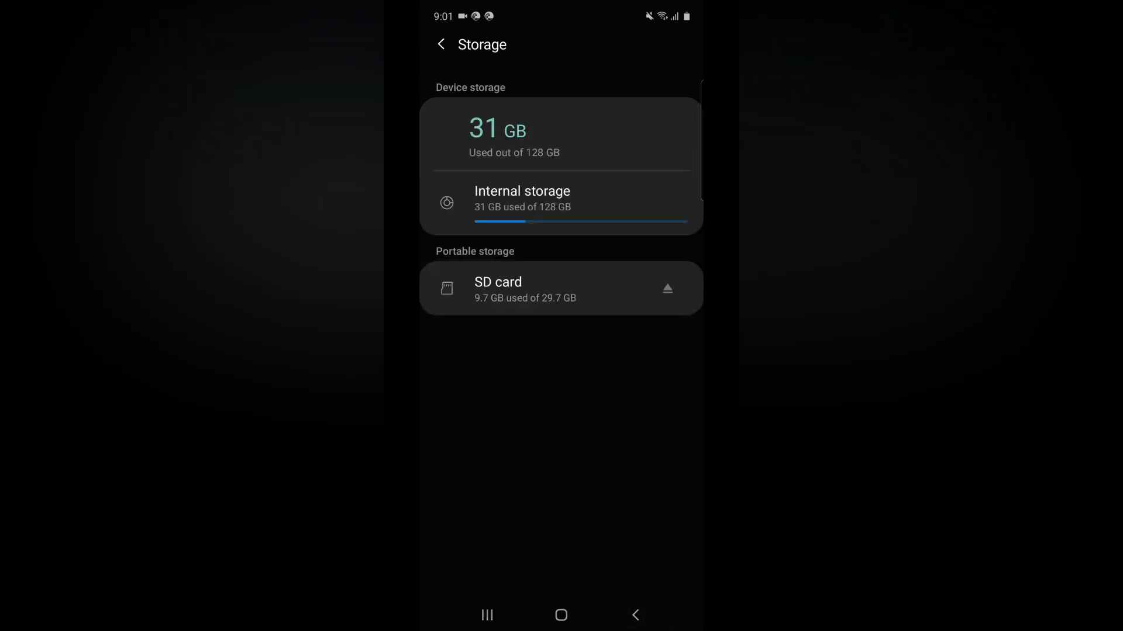
left_click(522, 199)
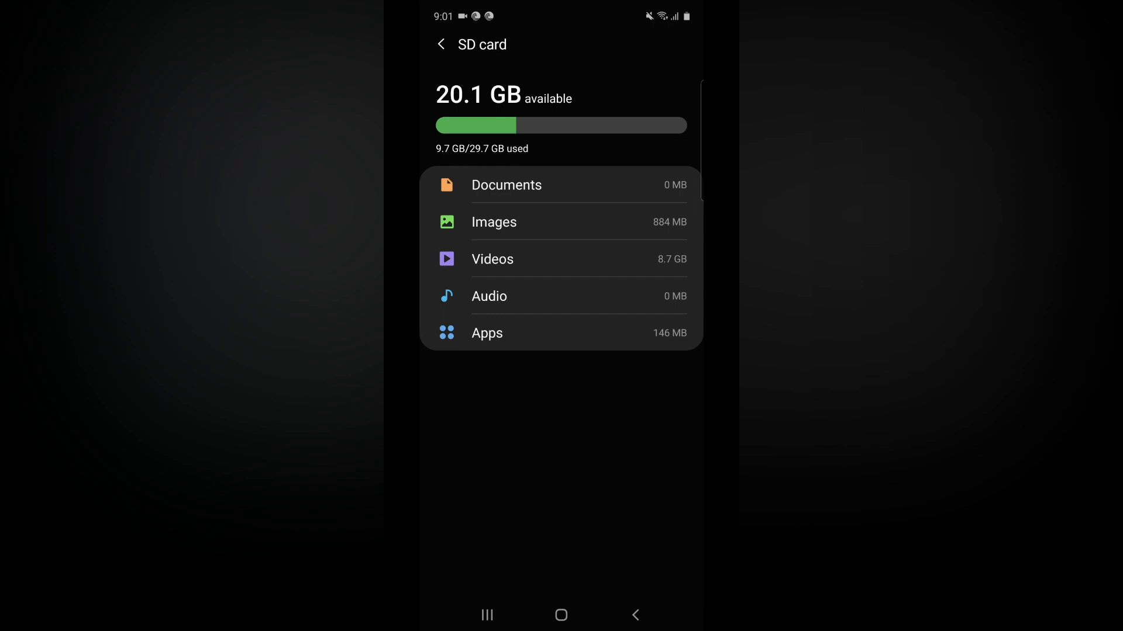
left_click(487, 333)
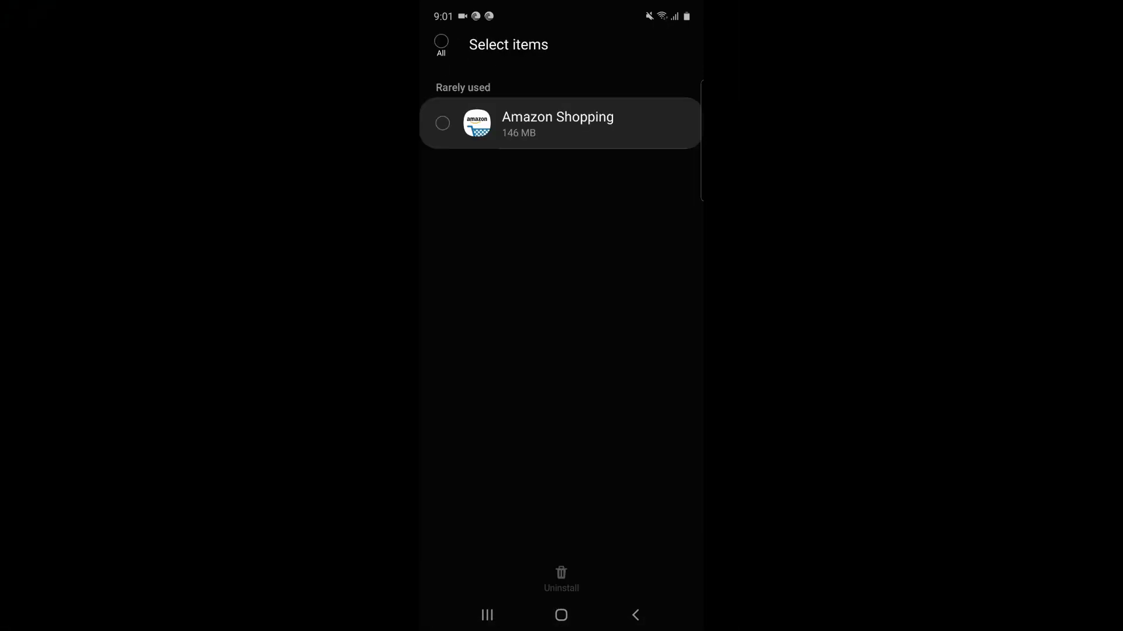